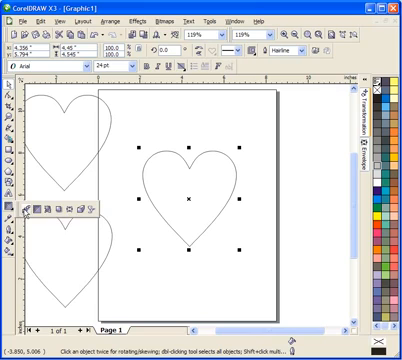
mouse_move(40, 209)
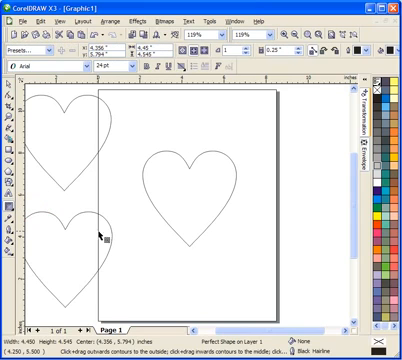
mouse_move(167, 100)
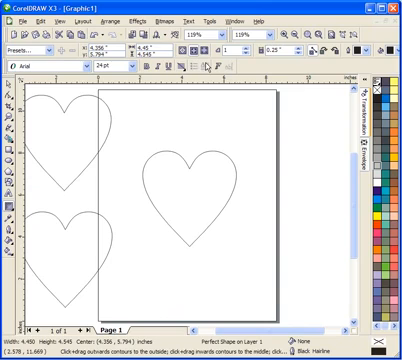
mouse_move(192, 64)
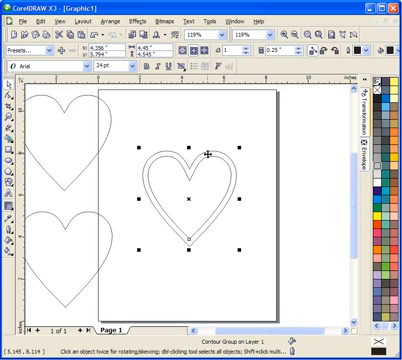
mouse_move(113, 21)
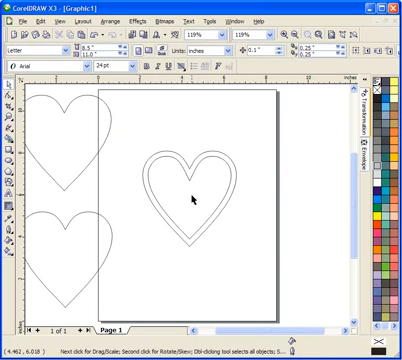
click(190, 198)
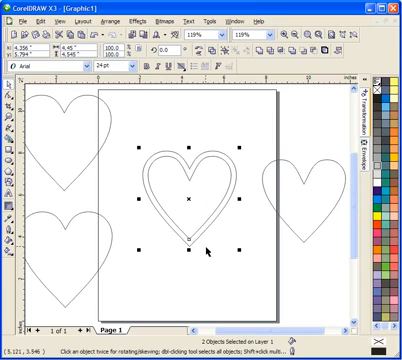
mouse_move(118, 130)
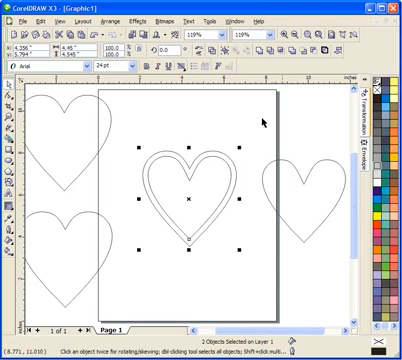
mouse_move(318, 52)
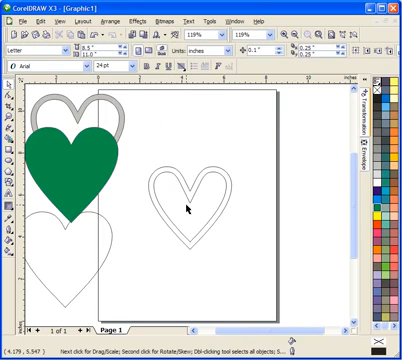
mouse_move(189, 204)
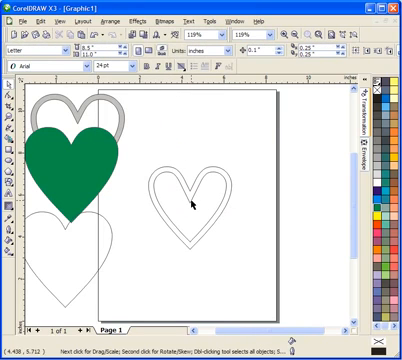
mouse_move(194, 198)
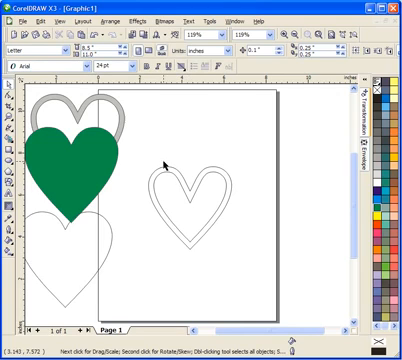
Step: Position the grey heart ring above the green heart that carries a grey ring
click(197, 165)
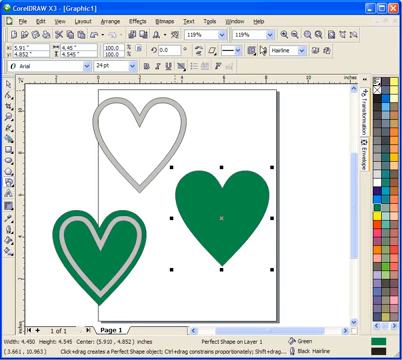
mouse_move(232, 120)
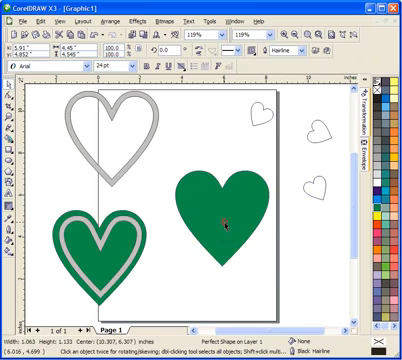
Step: Move the grey heart ring to the top of the page above the solid green heart
click(228, 222)
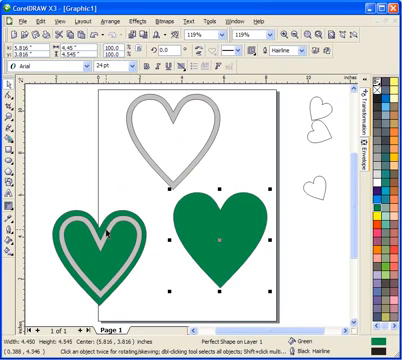
mouse_move(105, 235)
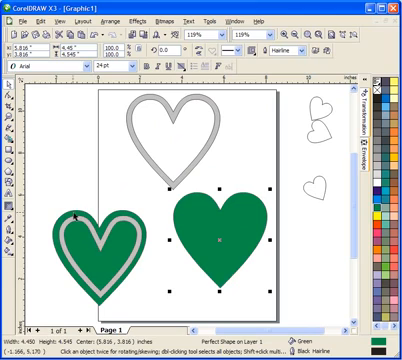